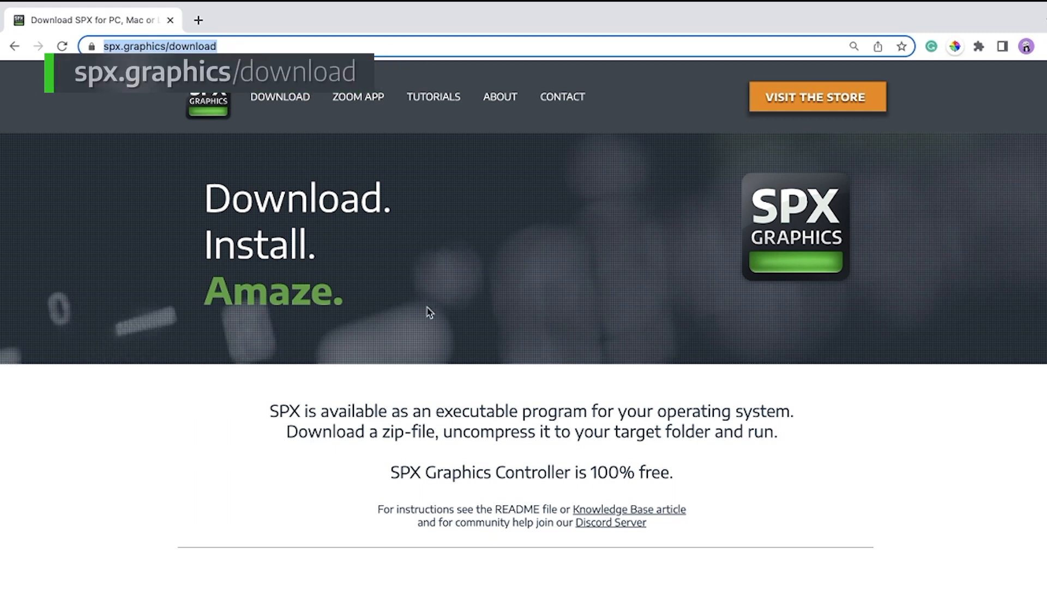
# Scroll to SPX for Mac on spx.graphics/download and download its zip file.
pyautogui.scroll(-3)
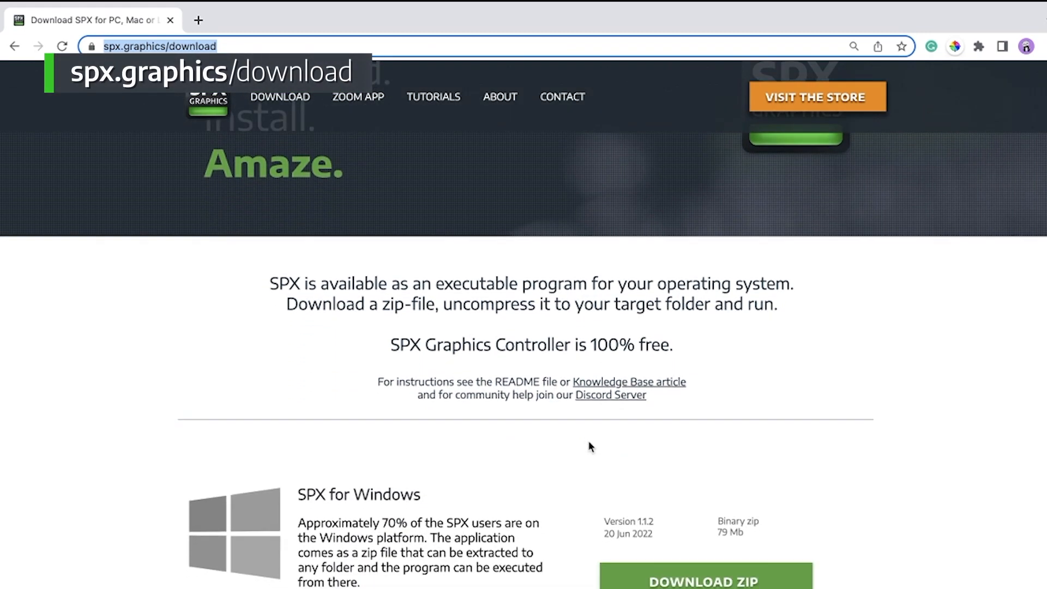
pyautogui.scroll(-3)
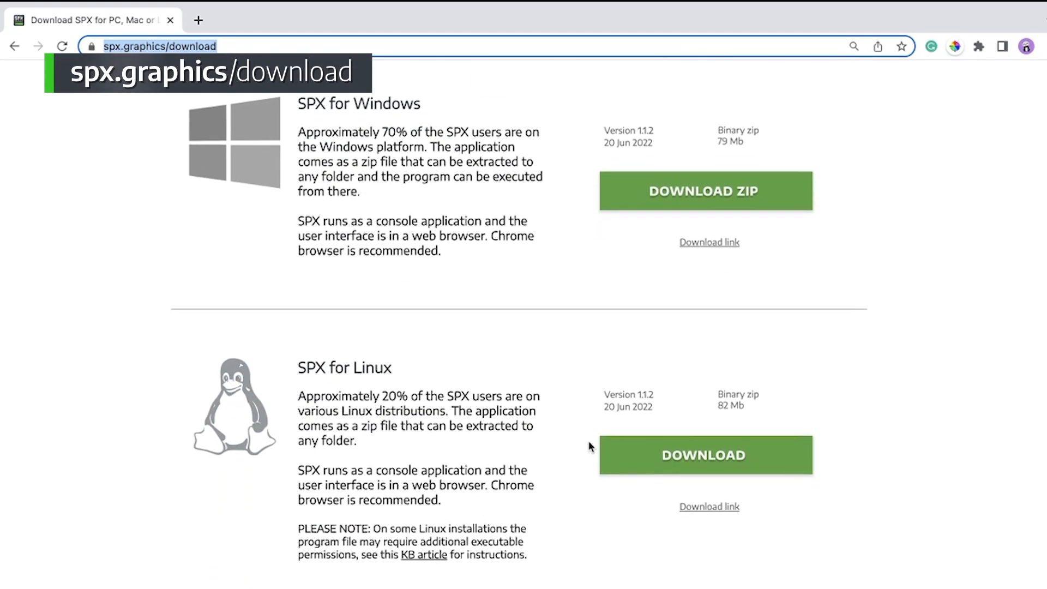
pyautogui.scroll(-3)
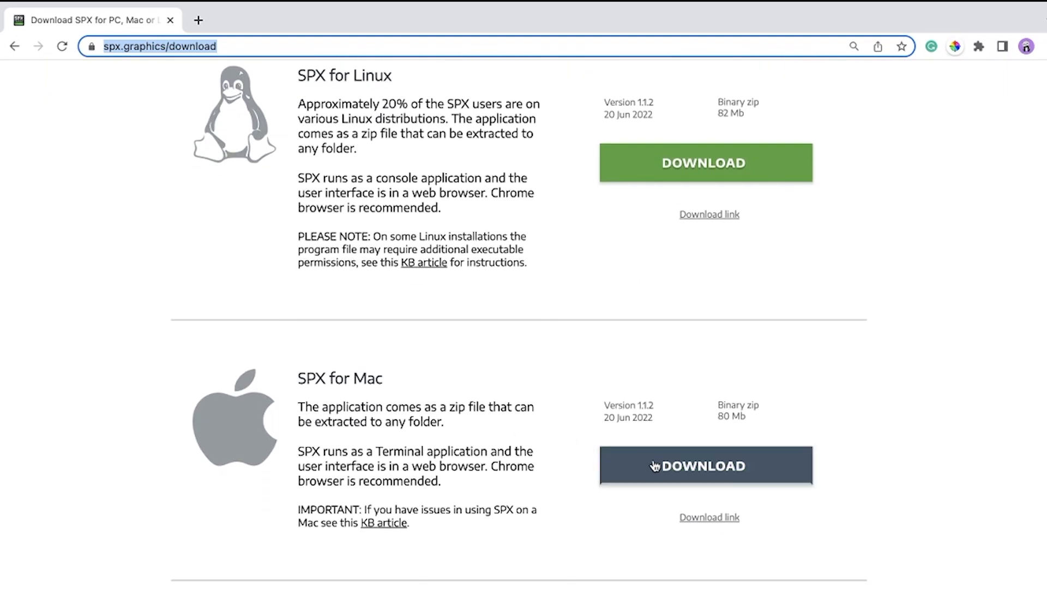
pyautogui.click(705, 465)
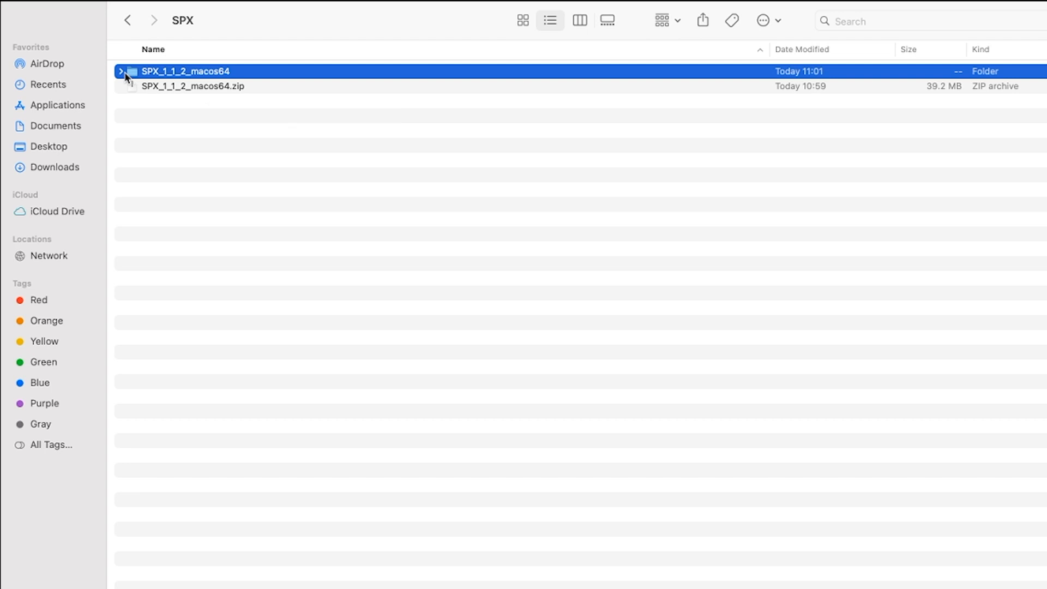
# Launch SPX_macos64 from the SPX_1_1_2_macos64 folder, accepting the internet-download security warning.
pyautogui.click(121, 71)
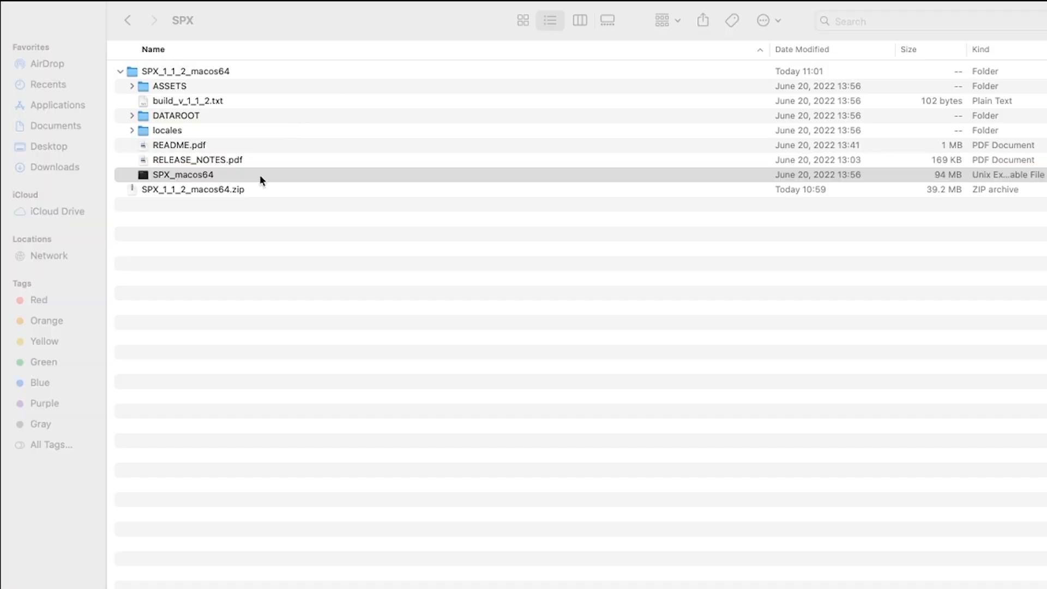
pyautogui.doubleClick(183, 175)
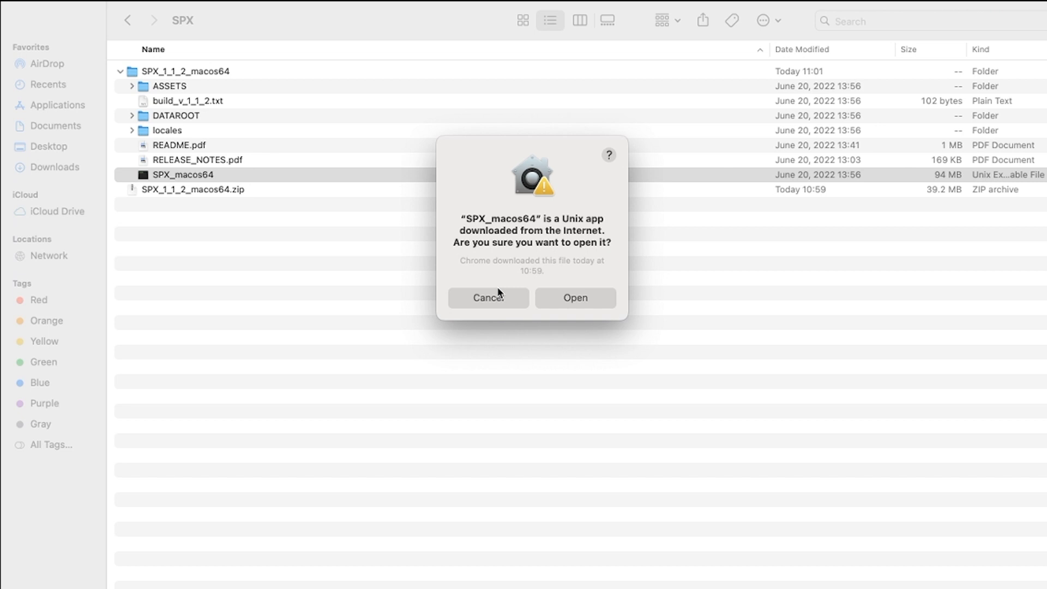
pyautogui.moveTo(578, 299)
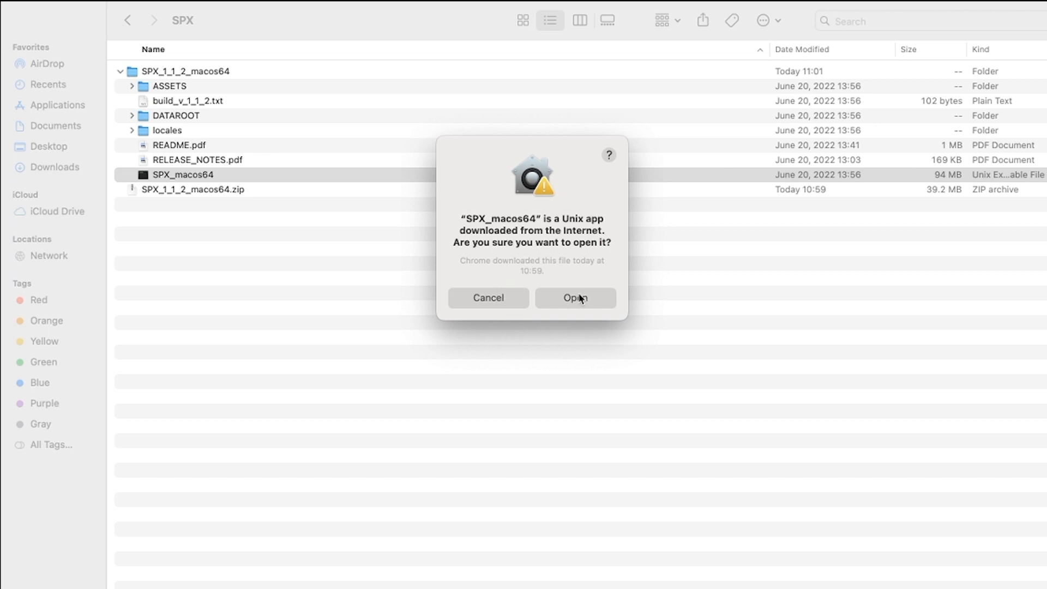
pyautogui.click(574, 297)
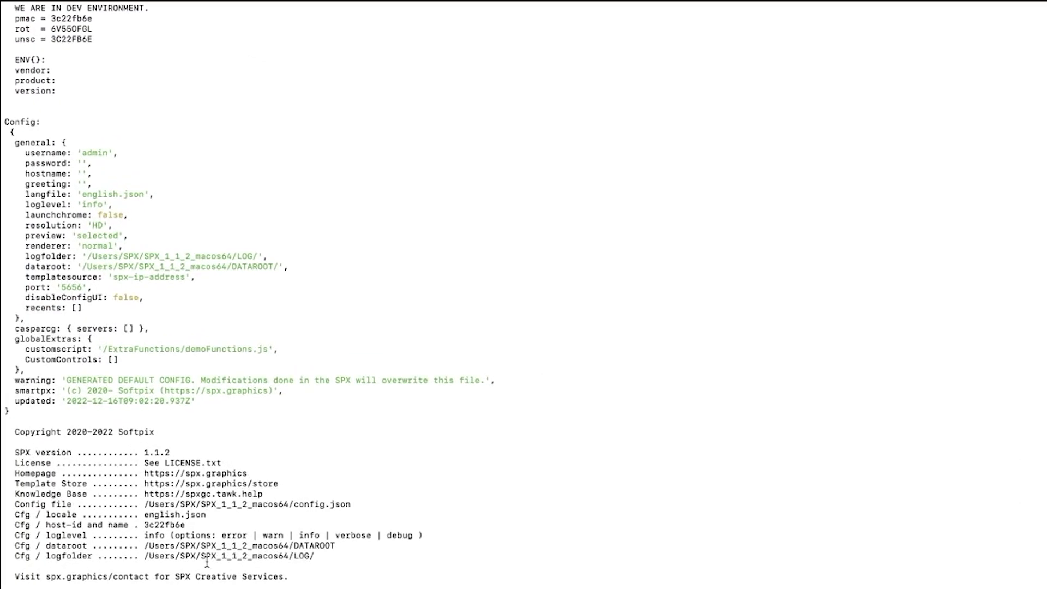
pyautogui.scroll(-3)
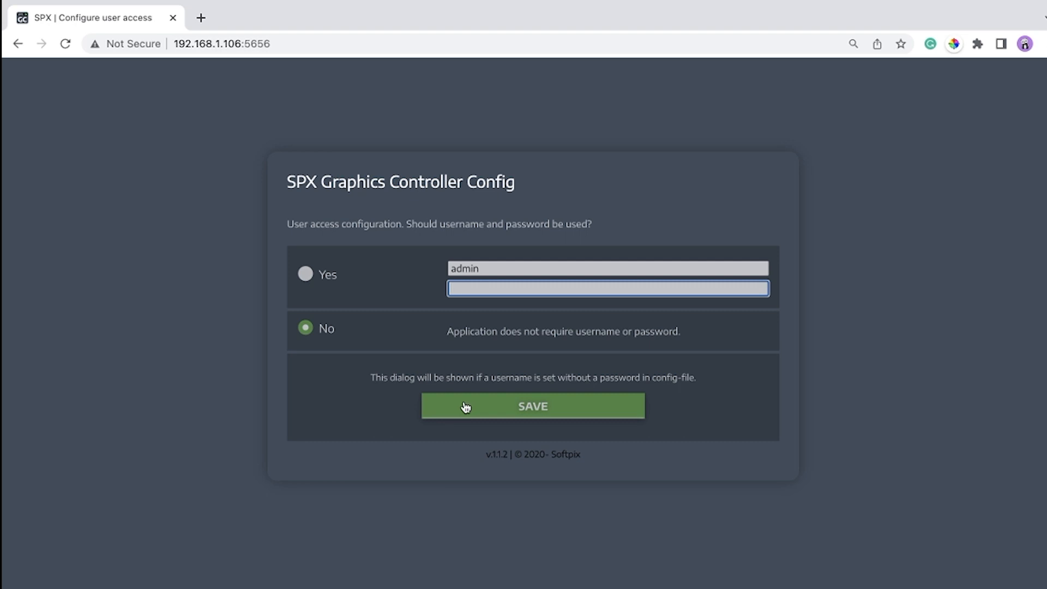
# Save user access with no password and open HelloWorld-project from the projects list.
pyautogui.click(532, 405)
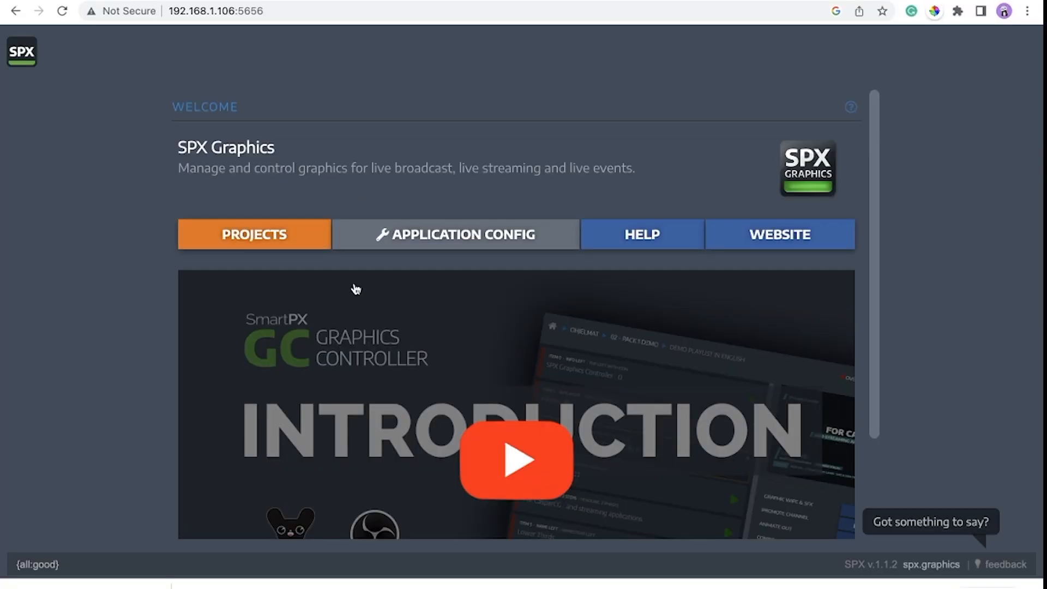
pyautogui.click(253, 234)
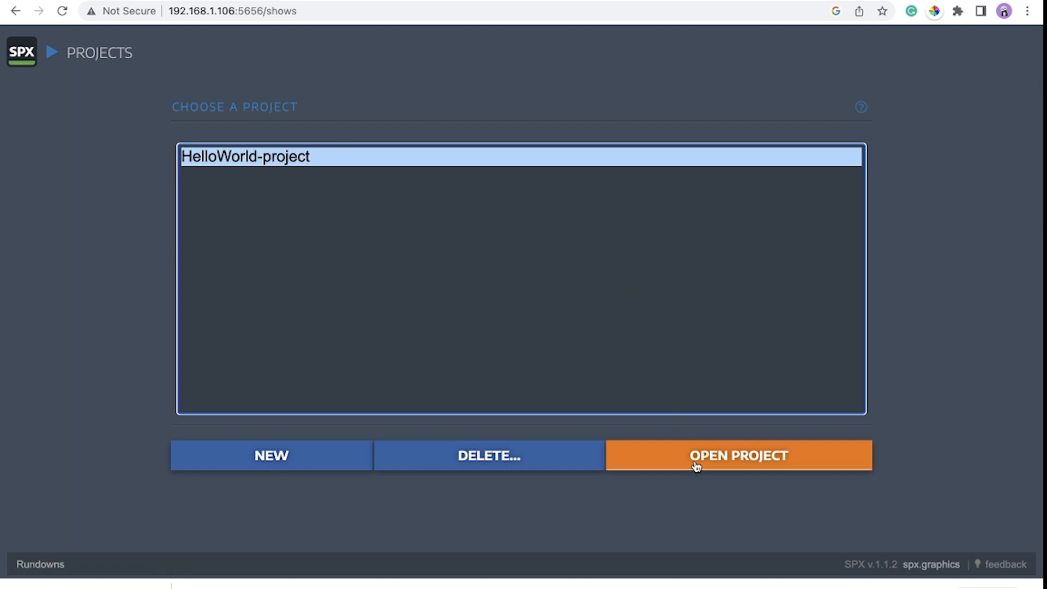
pyautogui.click(737, 455)
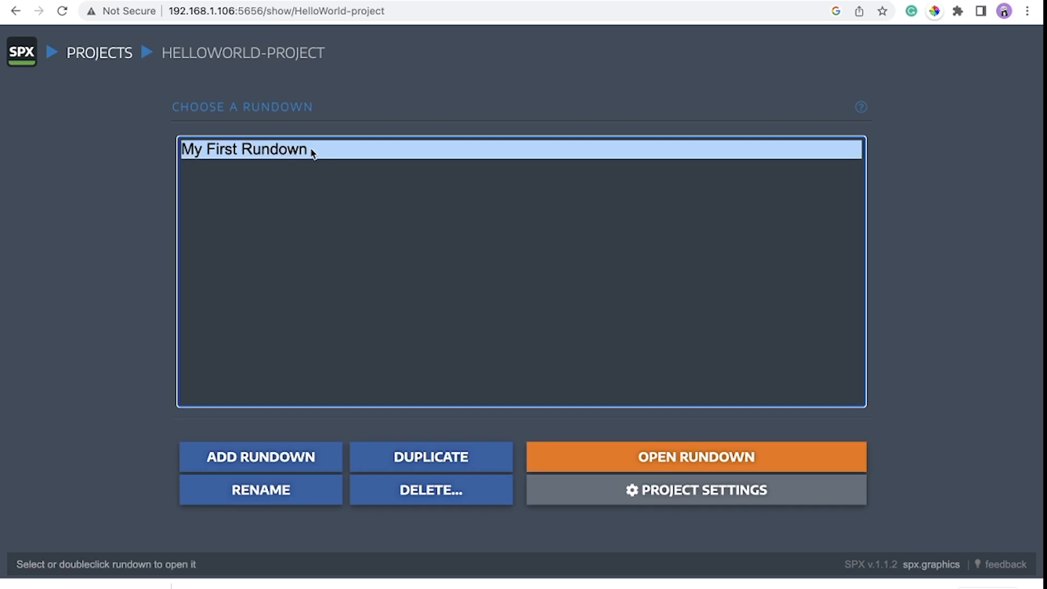
pyautogui.moveTo(633, 443)
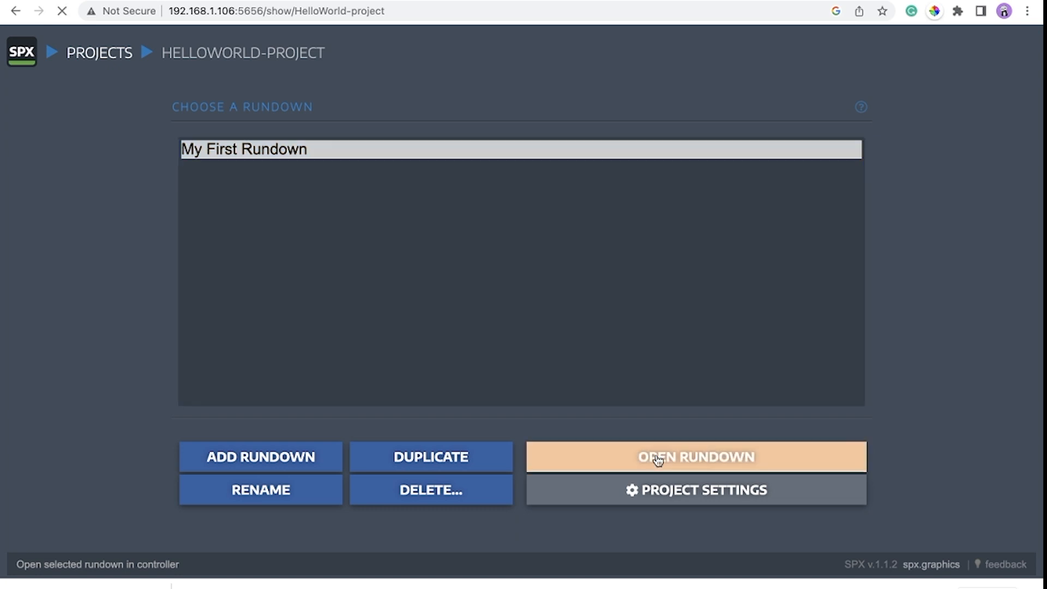
# Open My First Rundown, play the INFO LEFT Hello World graphic, and select TICKER EXCEL.
pyautogui.click(695, 457)
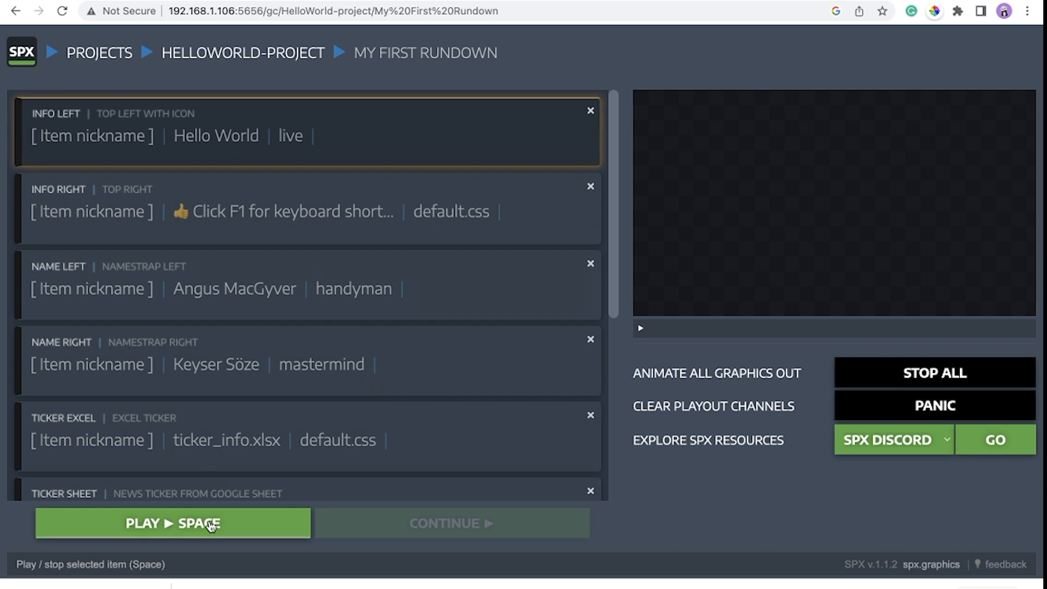
pyautogui.click(172, 523)
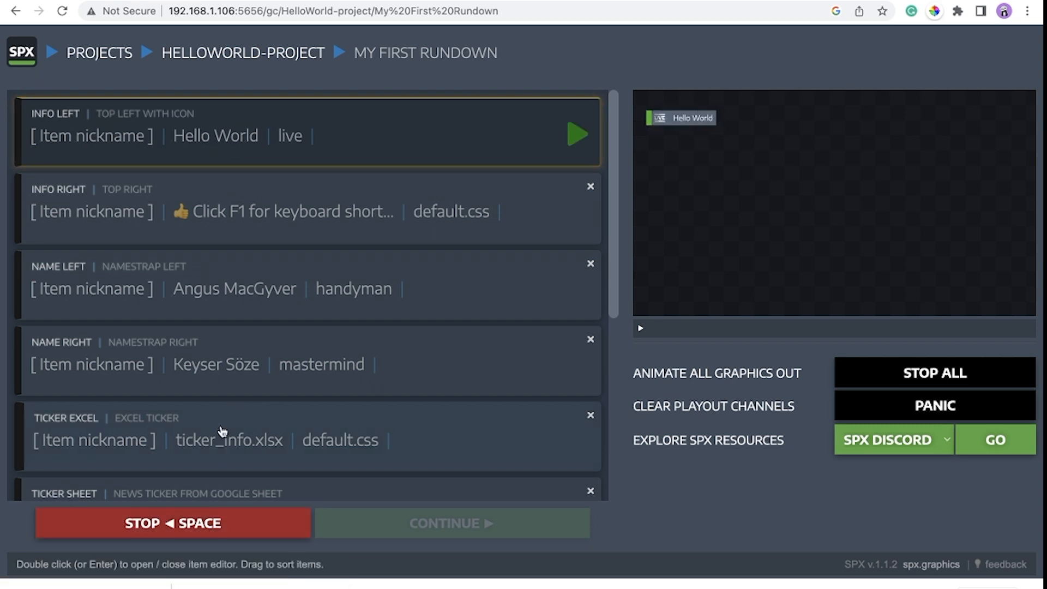
pyautogui.scroll(-3)
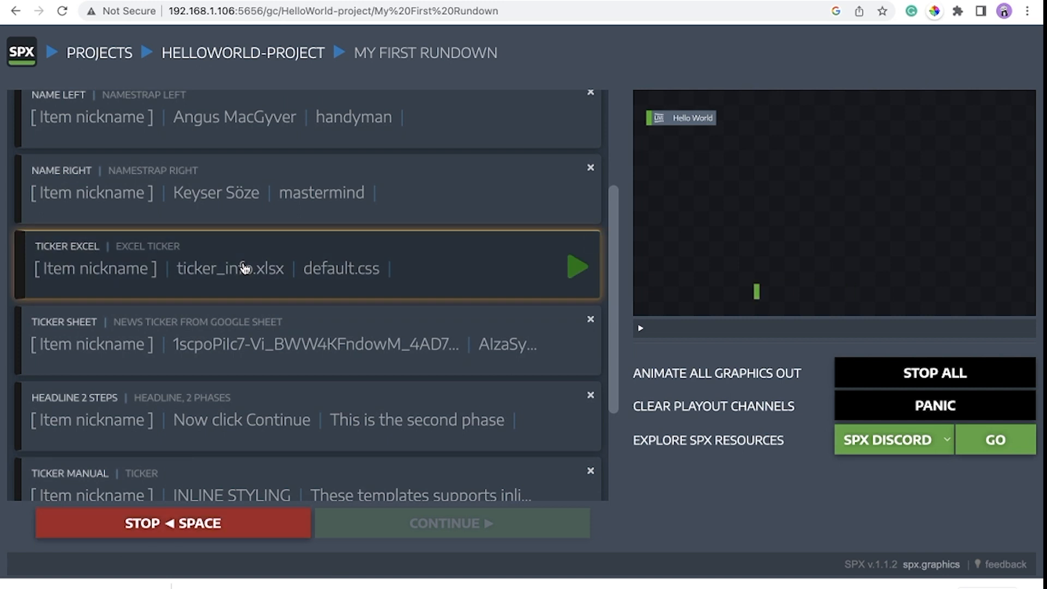
pyautogui.click(576, 266)
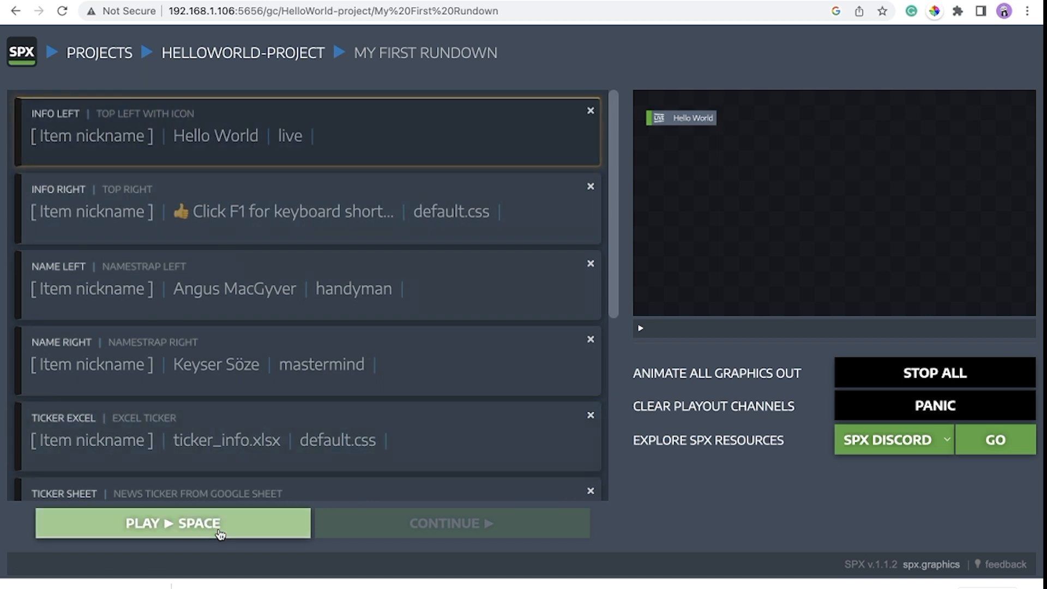
pyautogui.moveTo(99, 53)
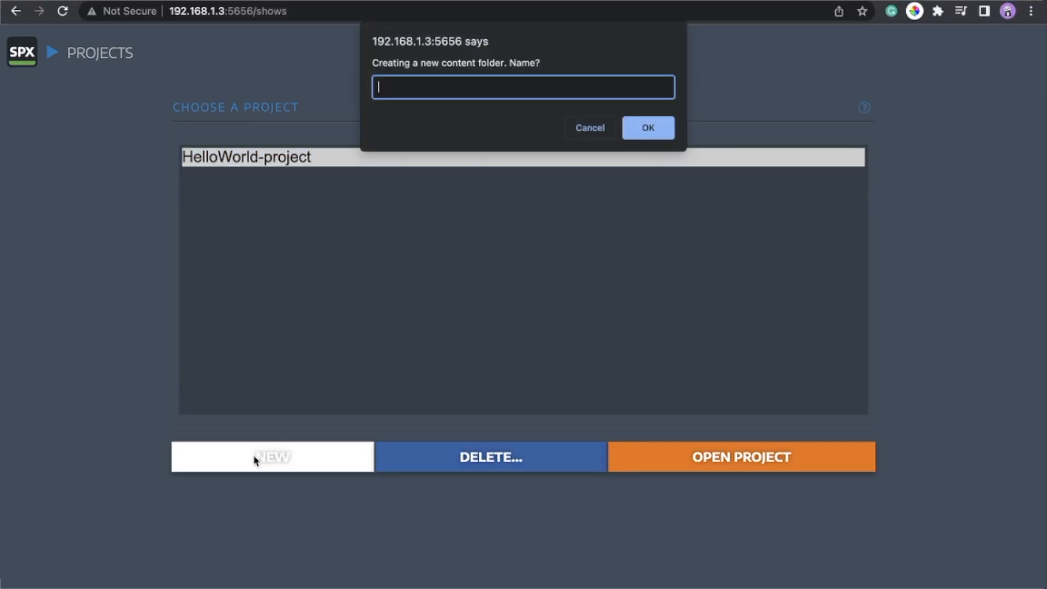
# Create a new project named 'Daily show'.
pyautogui.write('Daily s')
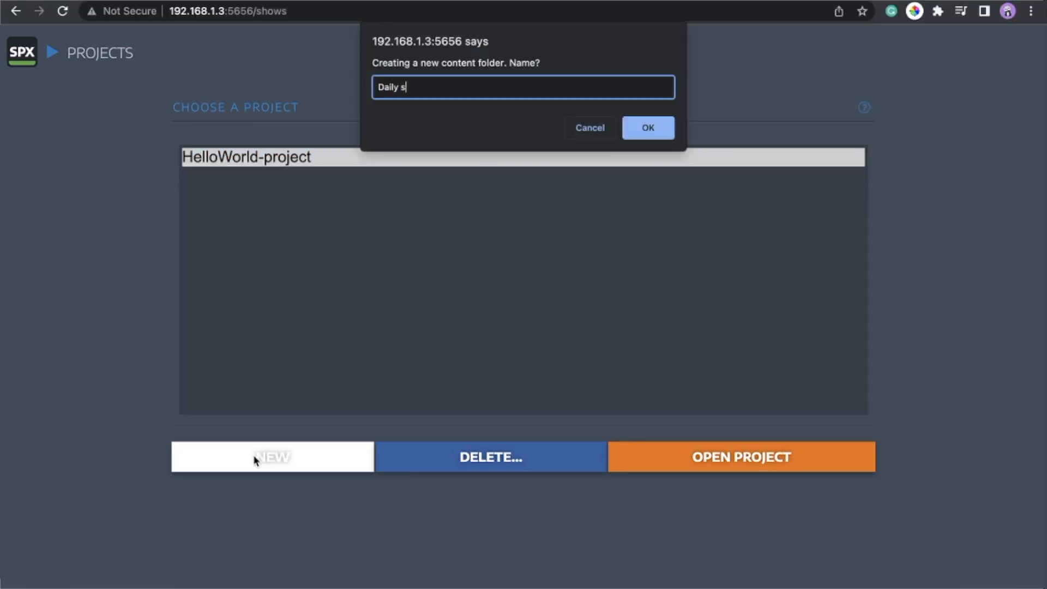
pyautogui.write('how')
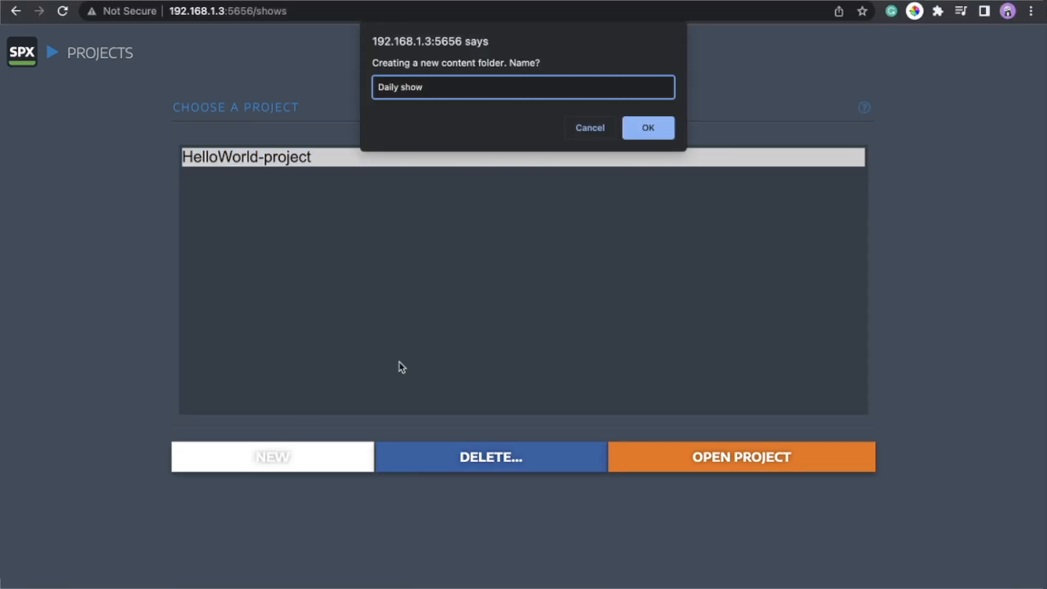
pyautogui.click(645, 127)
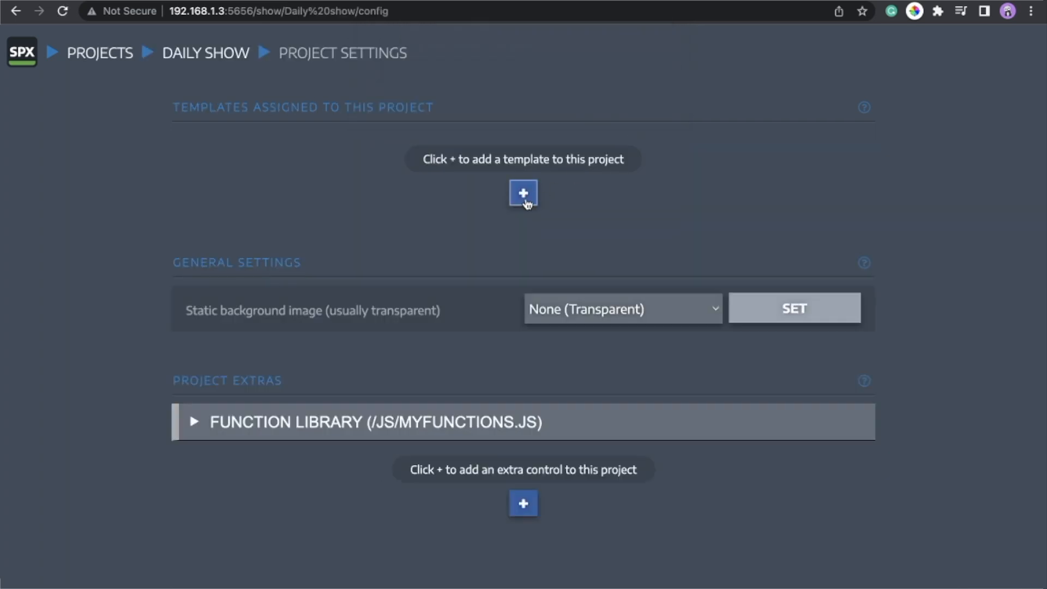
# Assign the COLORBUMPER.html template to the Daily show project.
pyautogui.click(523, 193)
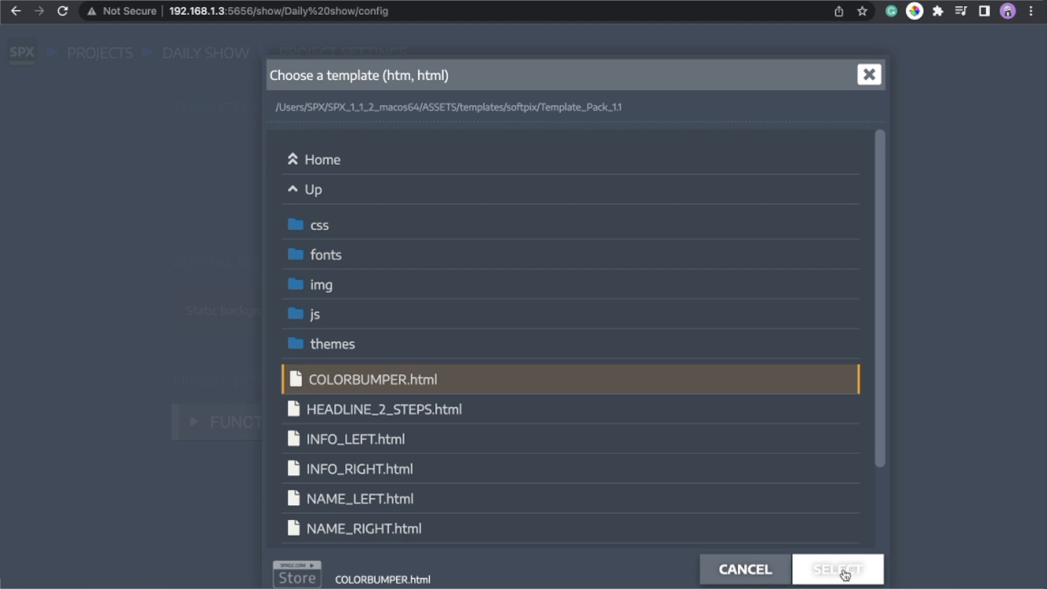
pyautogui.click(835, 569)
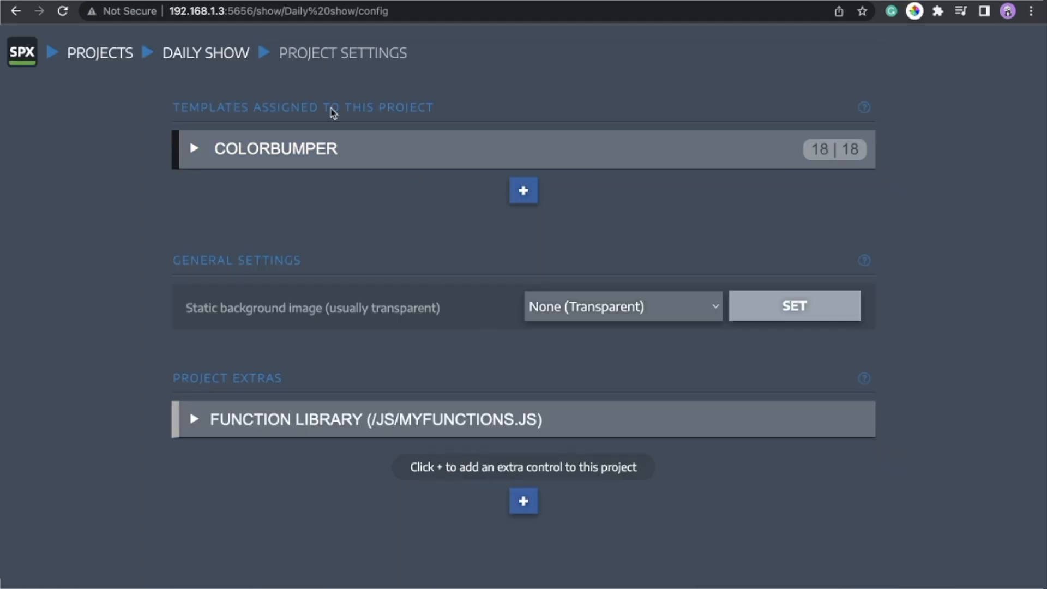
pyautogui.click(205, 53)
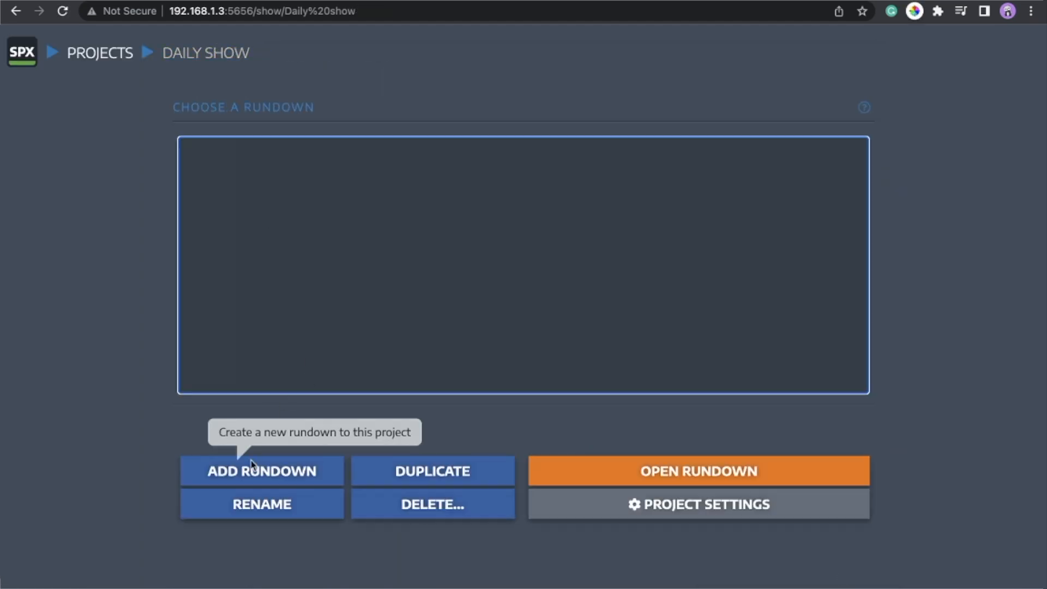
# Create a 'Launch show' rundown and add a COLORBUMPER item to it.
pyautogui.click(261, 469)
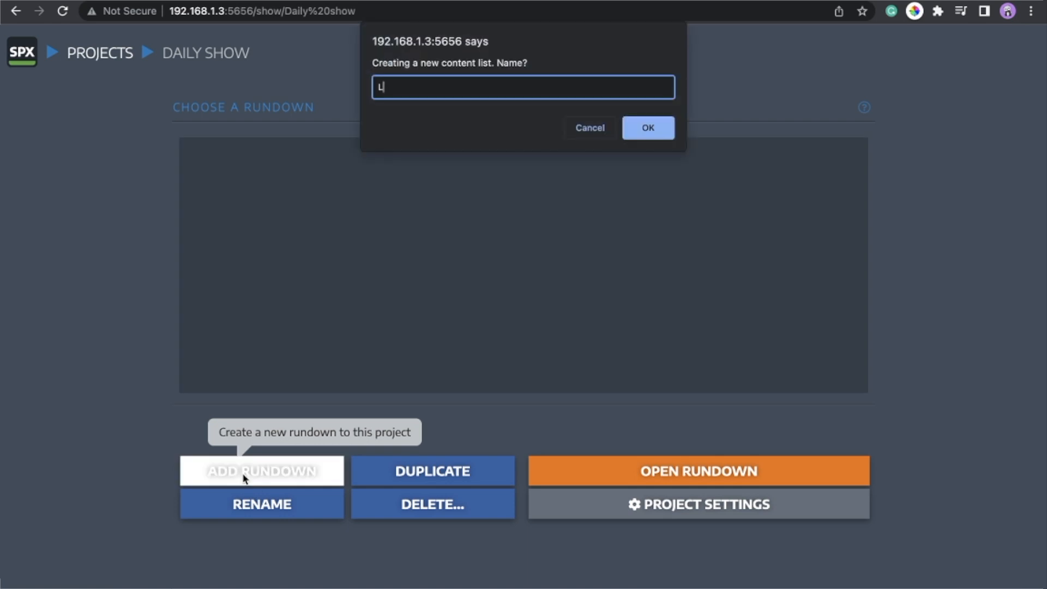
pyautogui.write('Launch show')
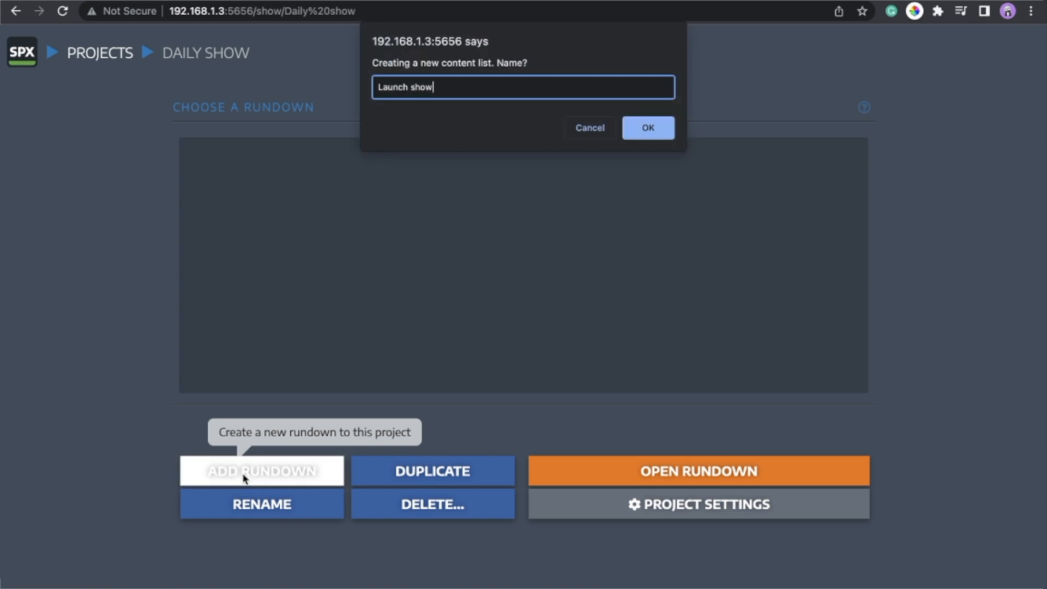
pyautogui.click(645, 127)
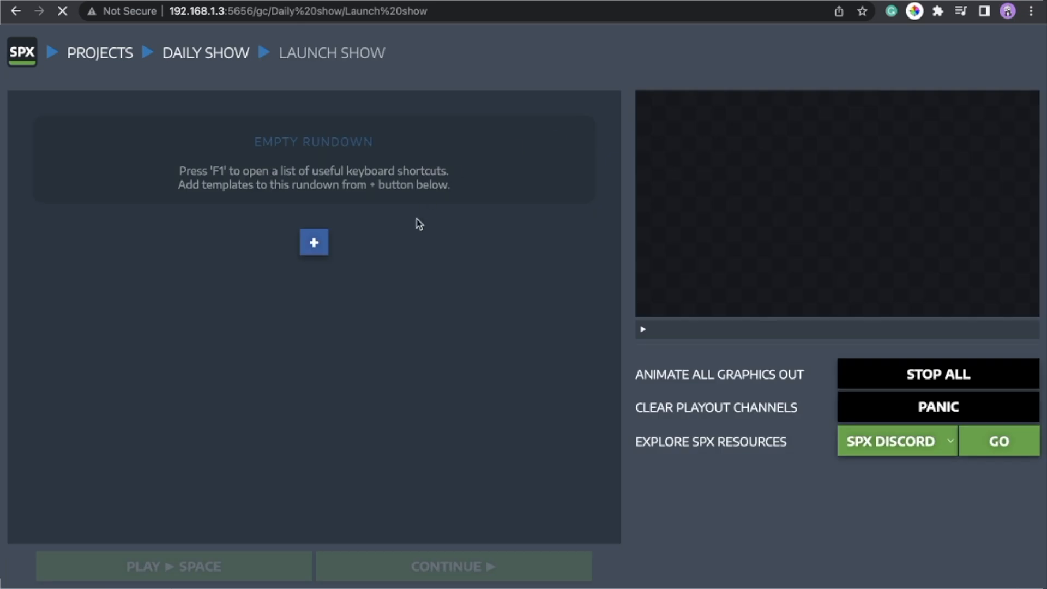
pyautogui.click(313, 242)
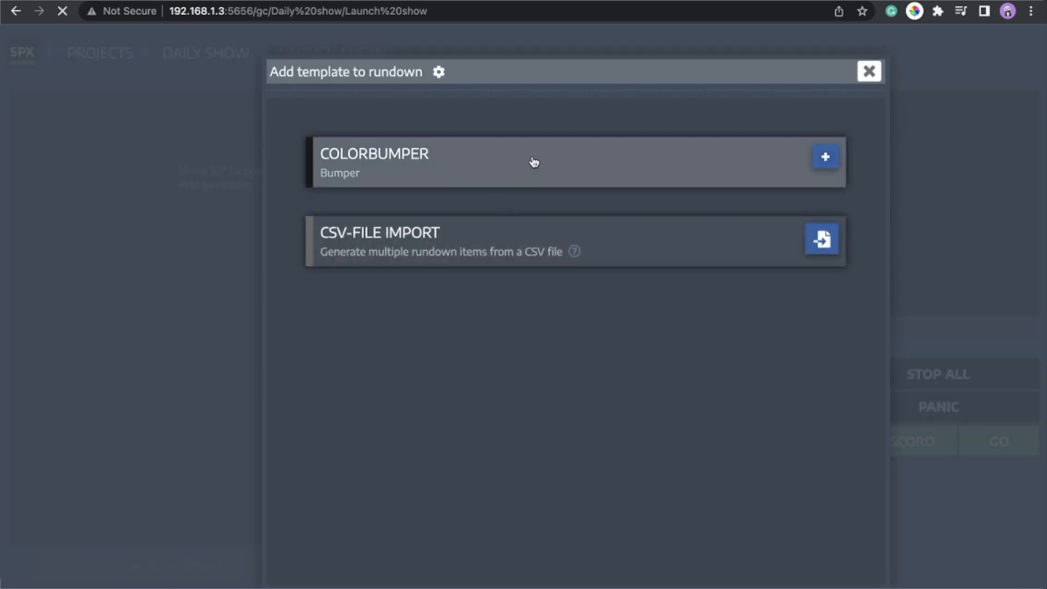
pyautogui.click(824, 156)
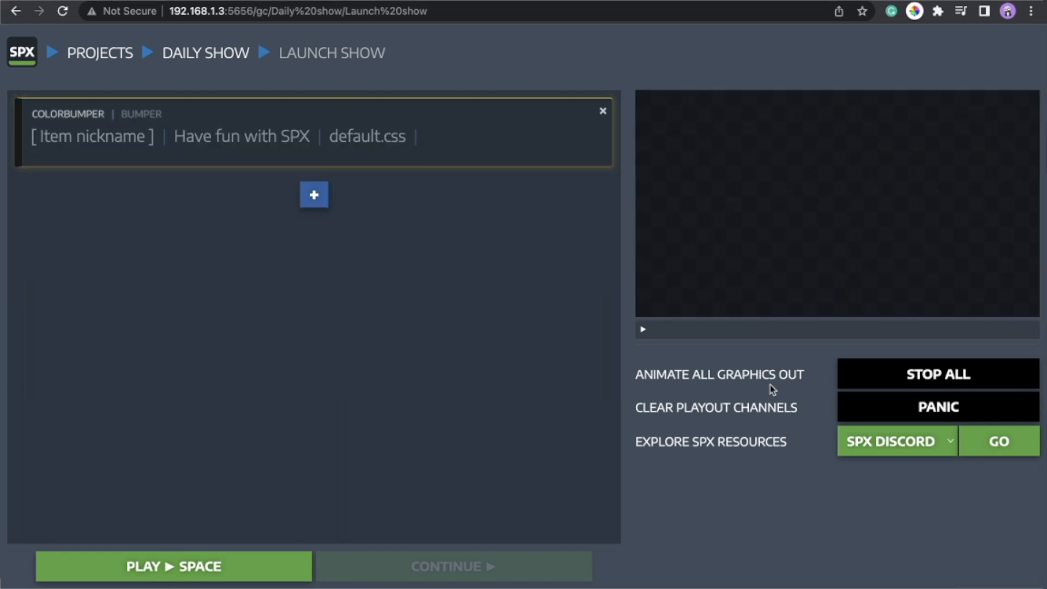
# Open the SPX Knowledge Base from the resources dropdown.
pyautogui.click(896, 441)
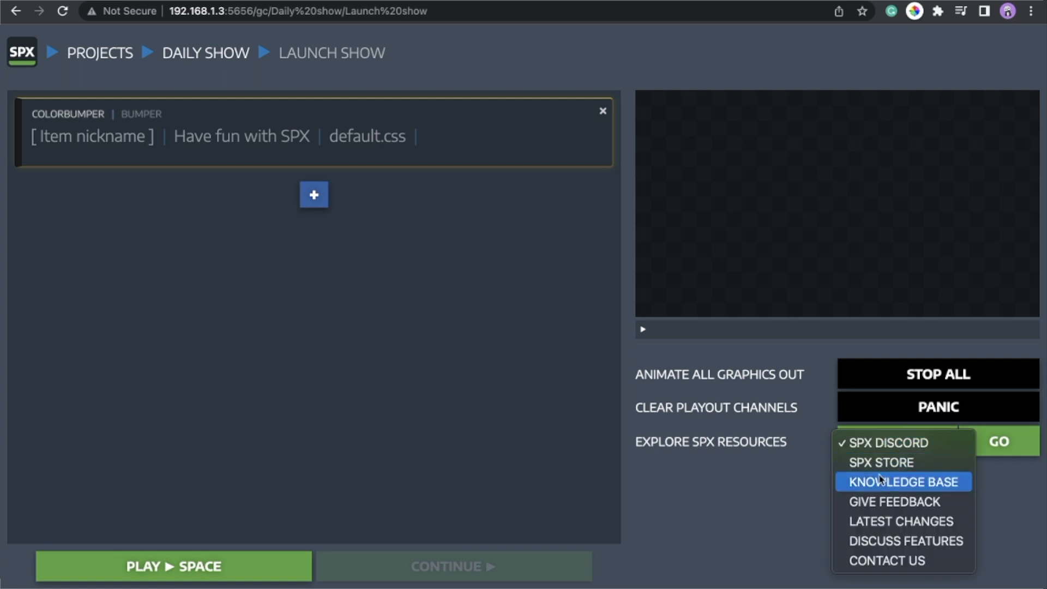
pyautogui.click(901, 481)
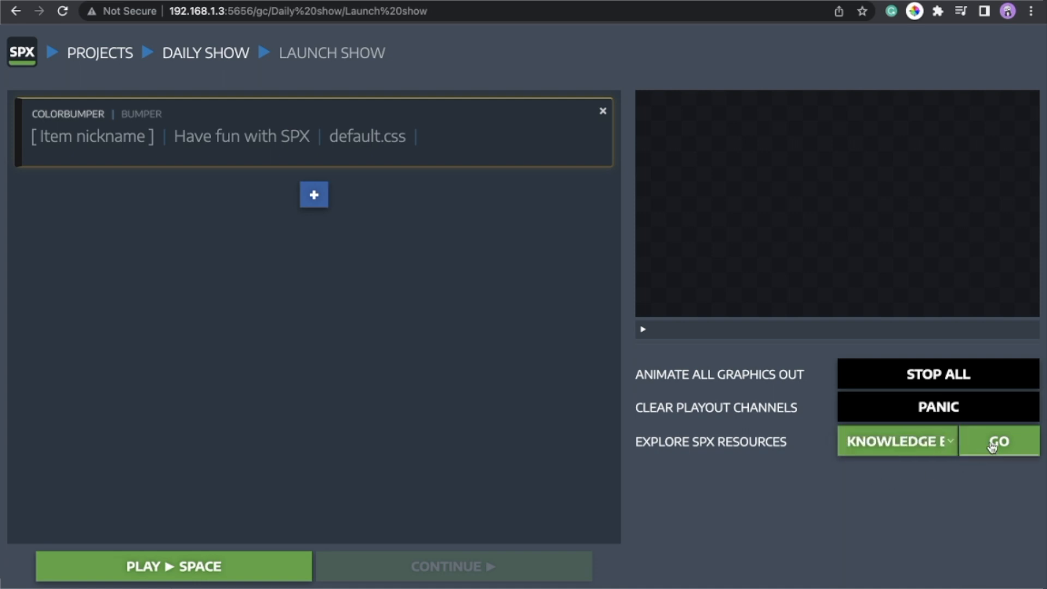
pyautogui.click(999, 440)
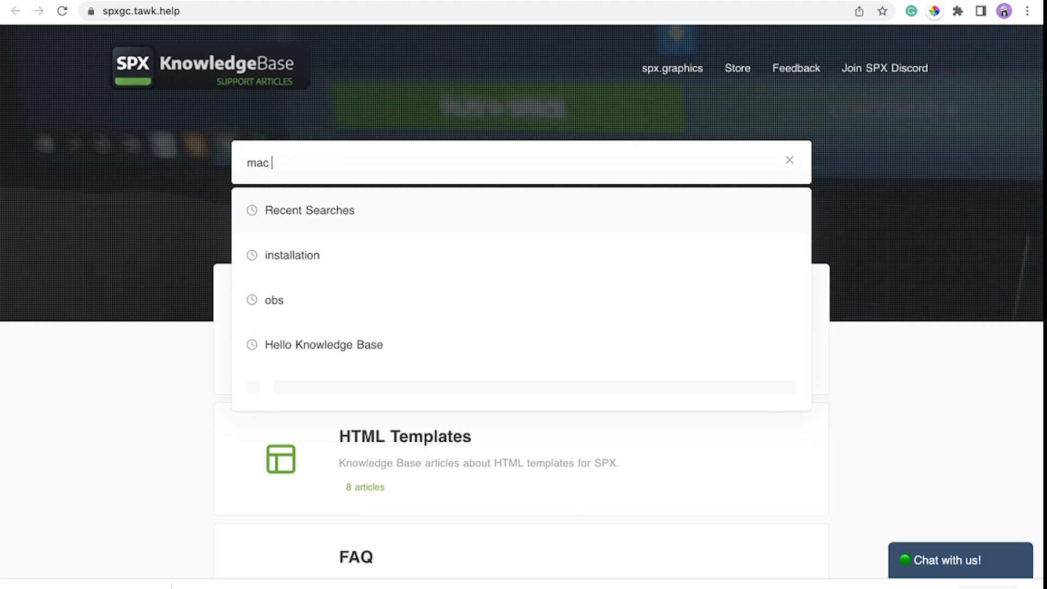
# Search for mac installation and read the 'How to make a file executable' article.
pyautogui.write('installat')
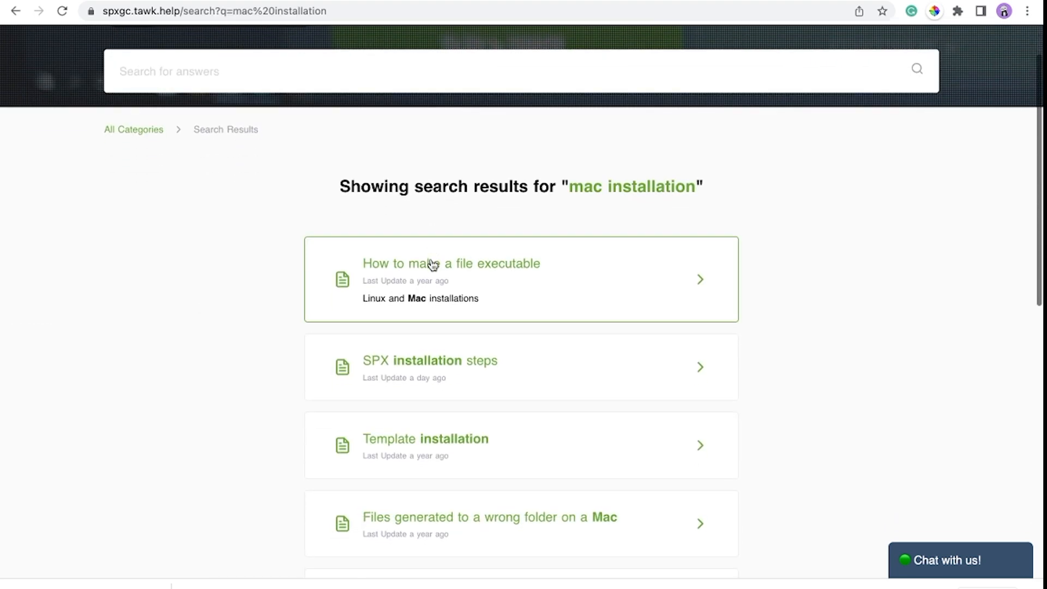
pyautogui.click(451, 263)
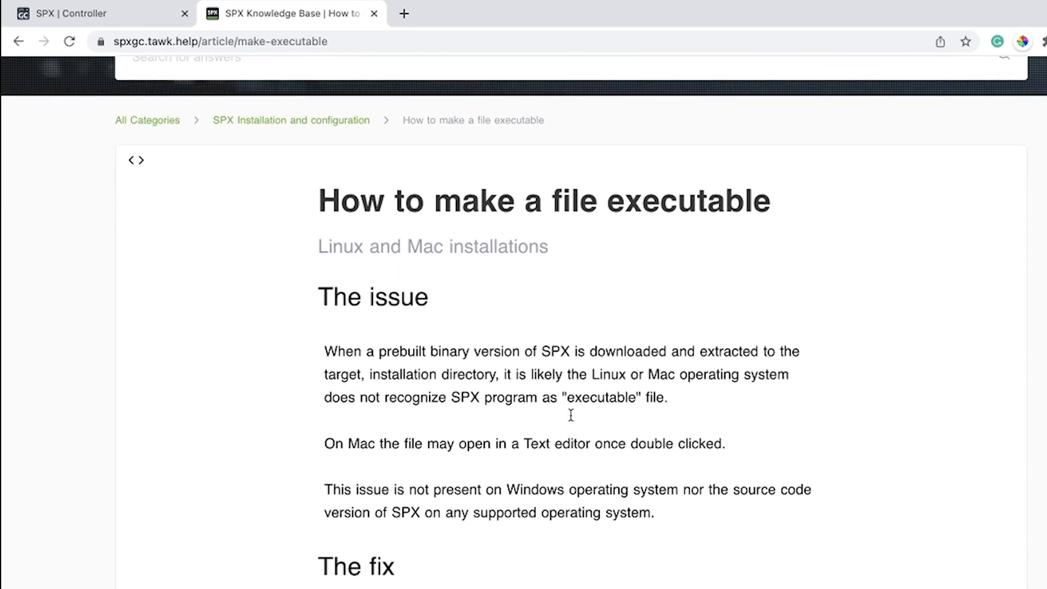
pyautogui.scroll(-3)
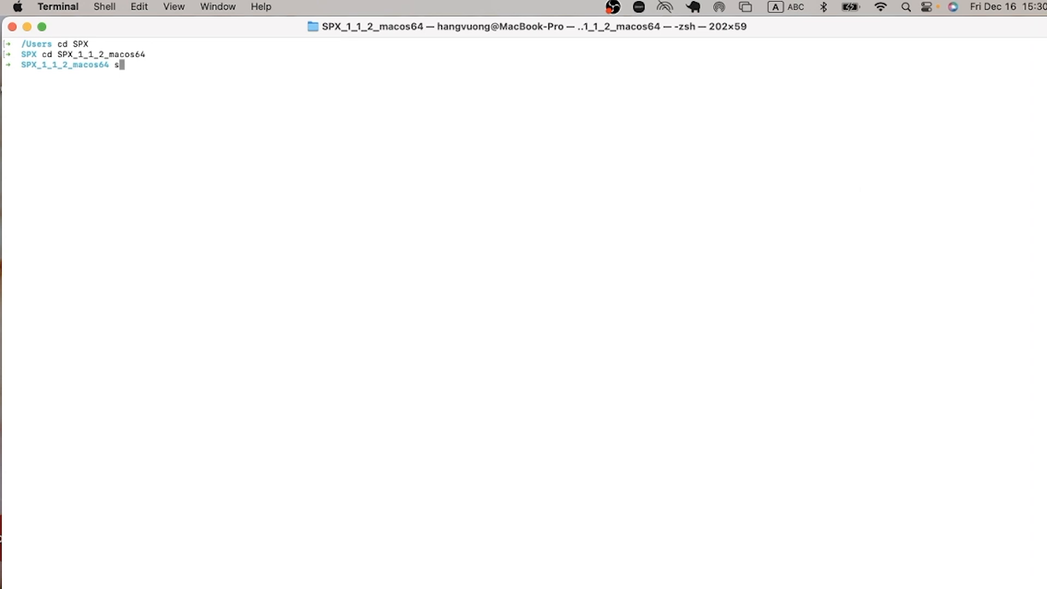
# Make SPX_macos64 executable with sudo chmod +x and start the SPX server.
pyautogui.write('udo chmod')
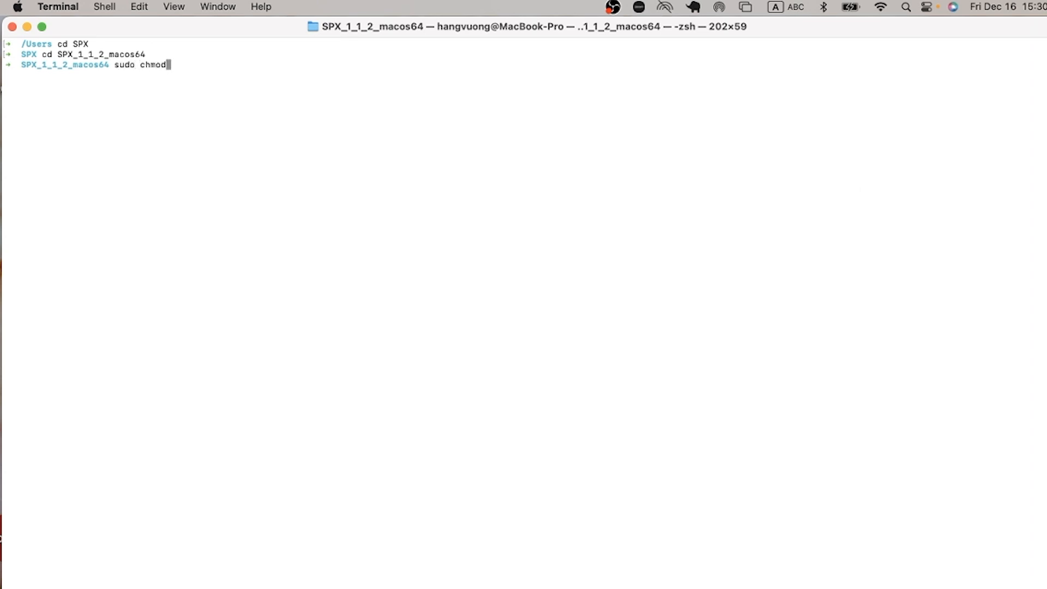
pyautogui.write('+x ./SPX_mac')
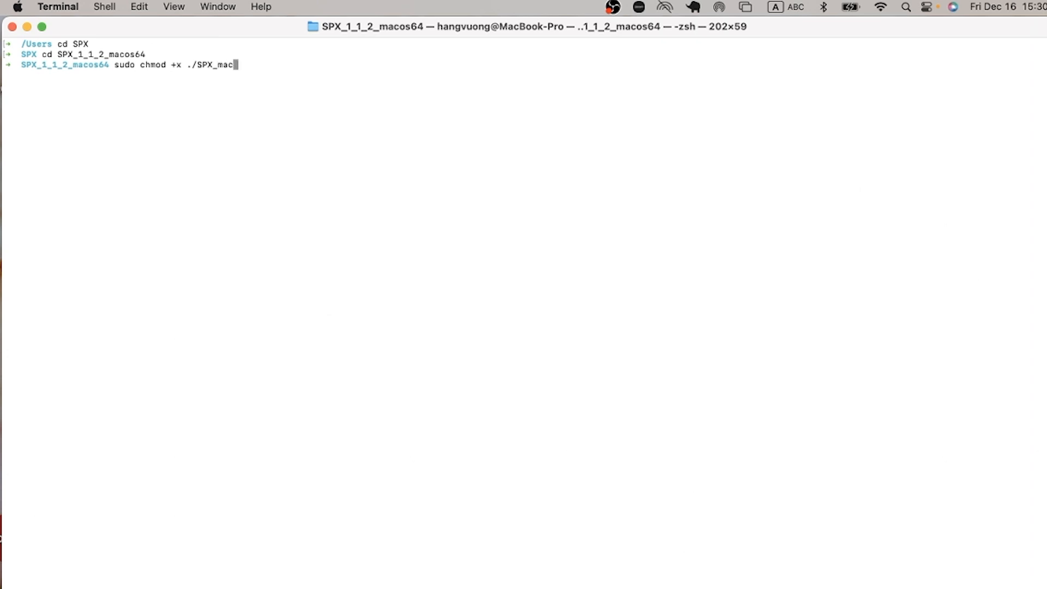
pyautogui.write('os64')
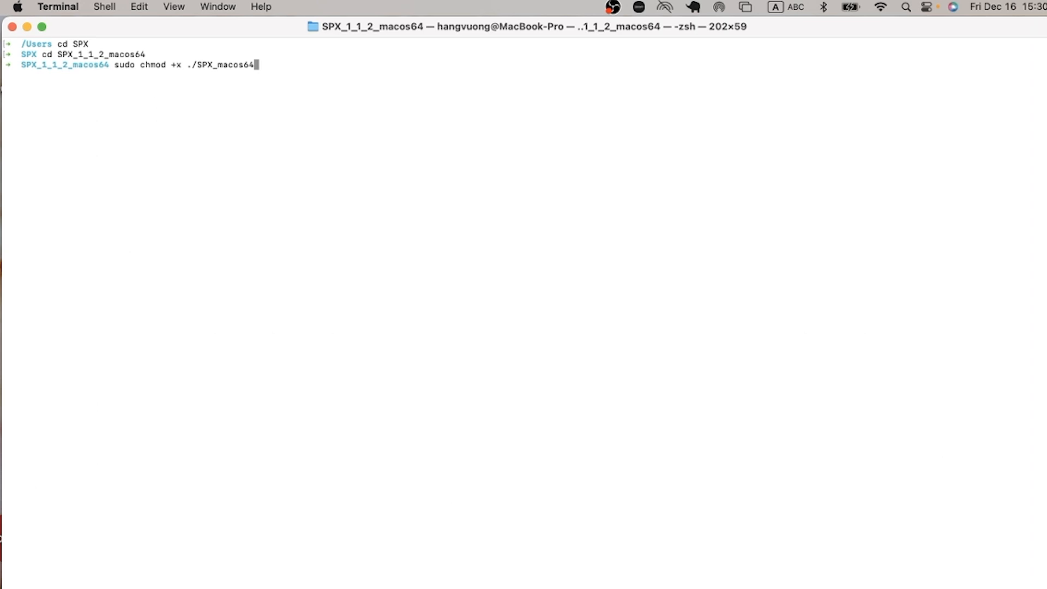
pyautogui.press('Return')
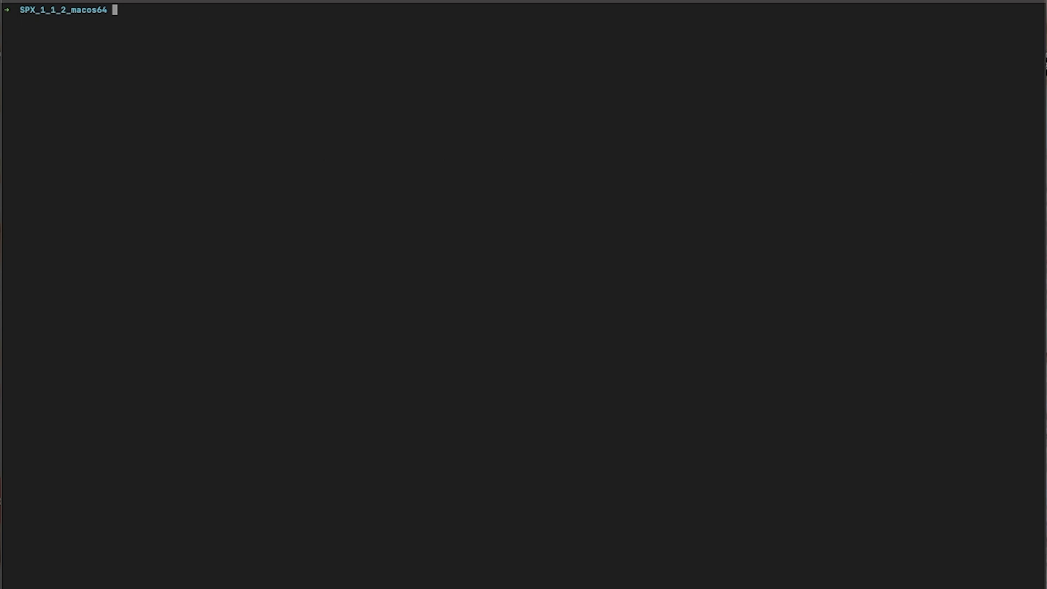
pyautogui.press('Return')
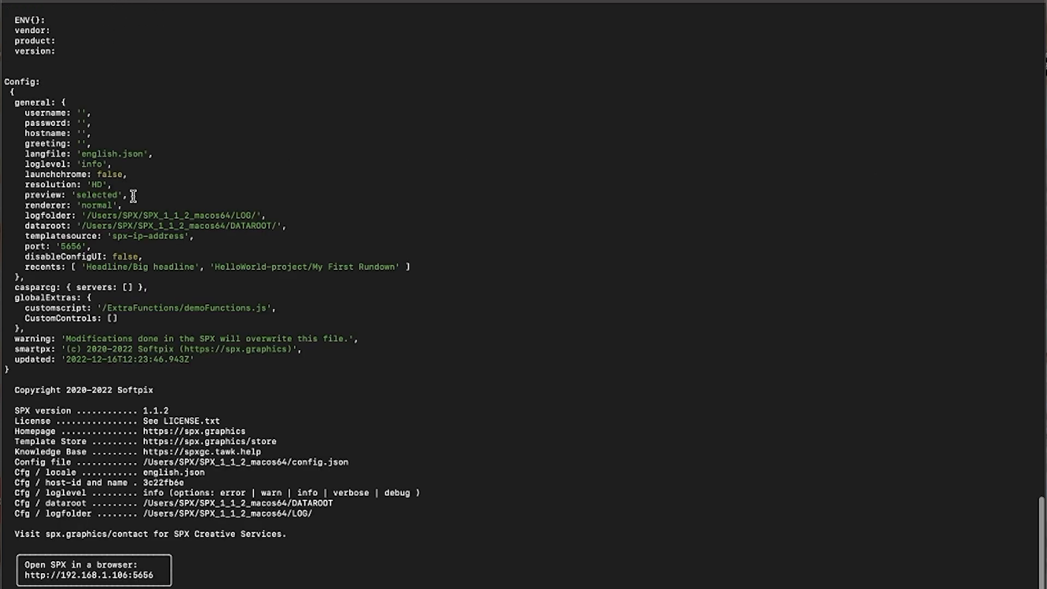
pyautogui.moveTo(25, 577)
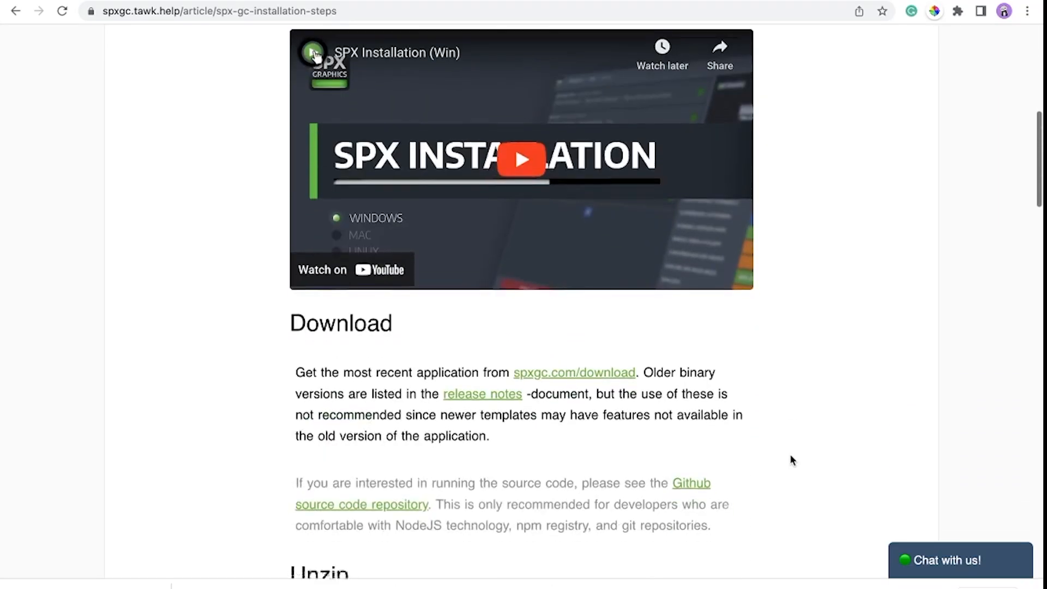
# Read the installation steps article down to its final Use section and open live chat.
pyautogui.scroll(-3)
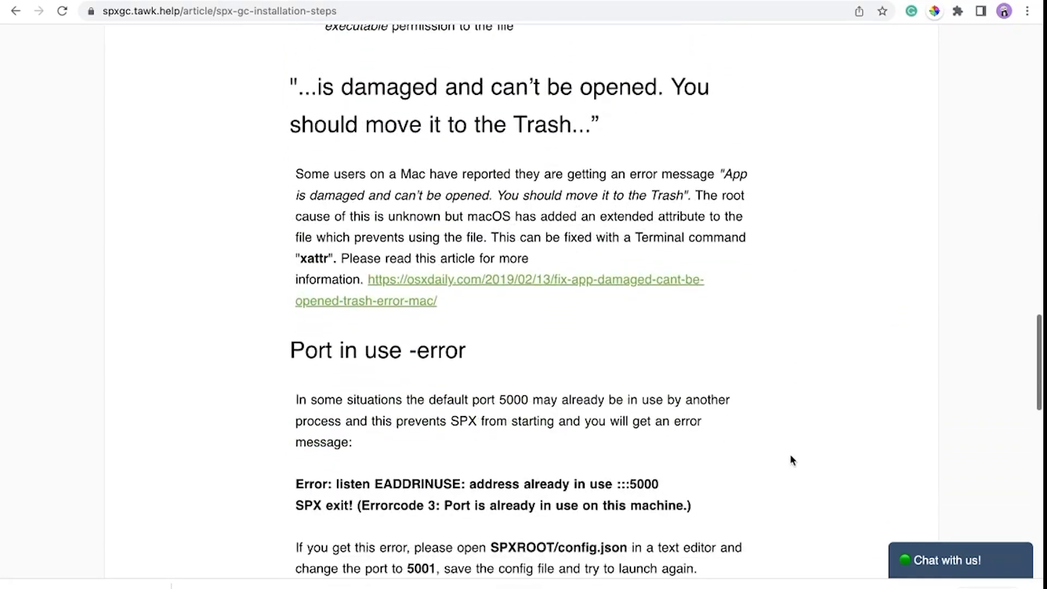
pyautogui.scroll(-3)
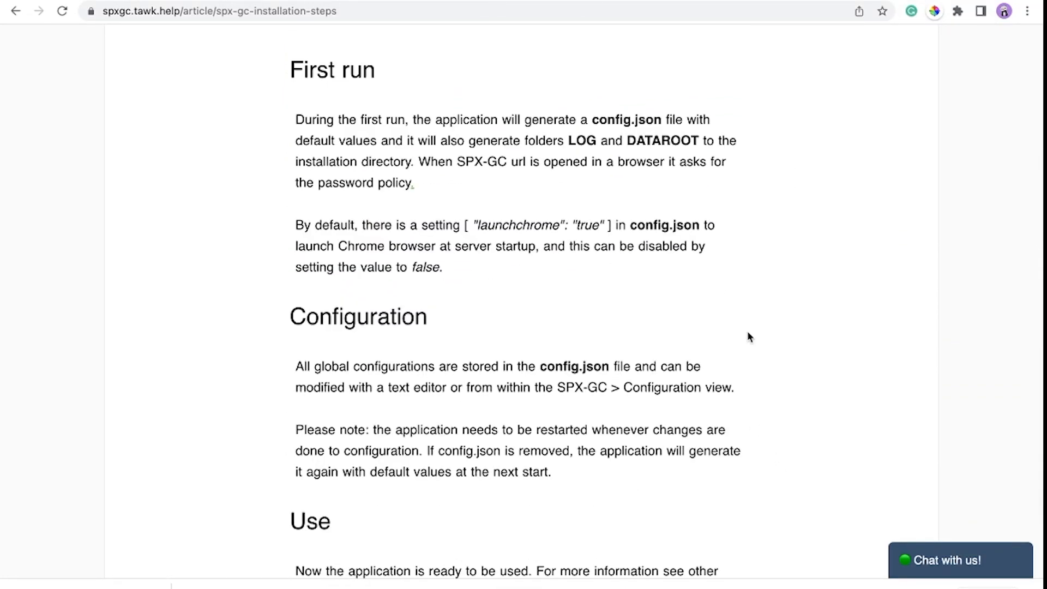
pyautogui.scroll(-3)
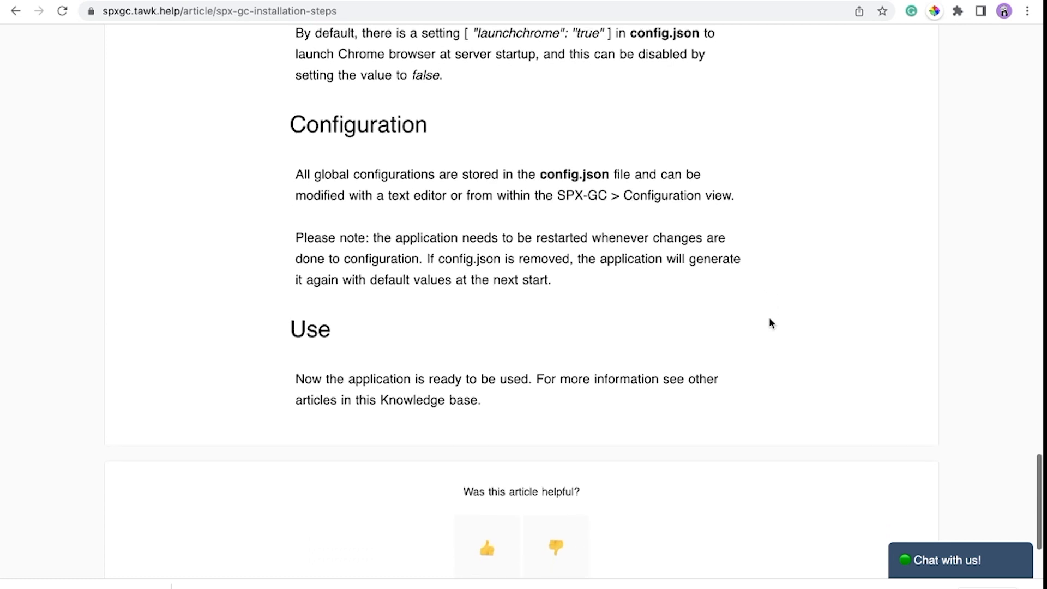
pyautogui.scroll(-3)
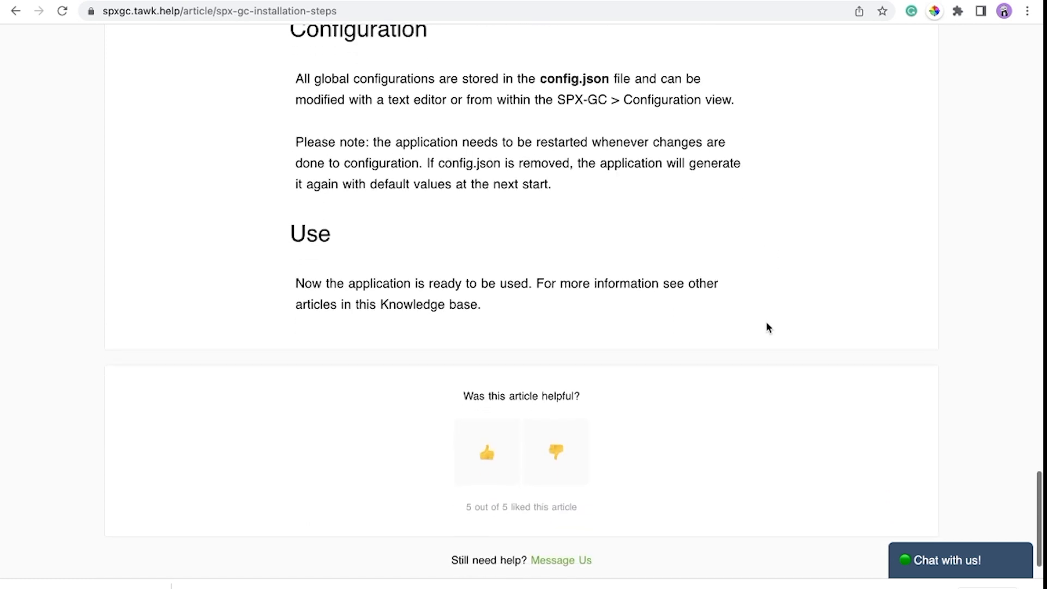
pyautogui.click(941, 560)
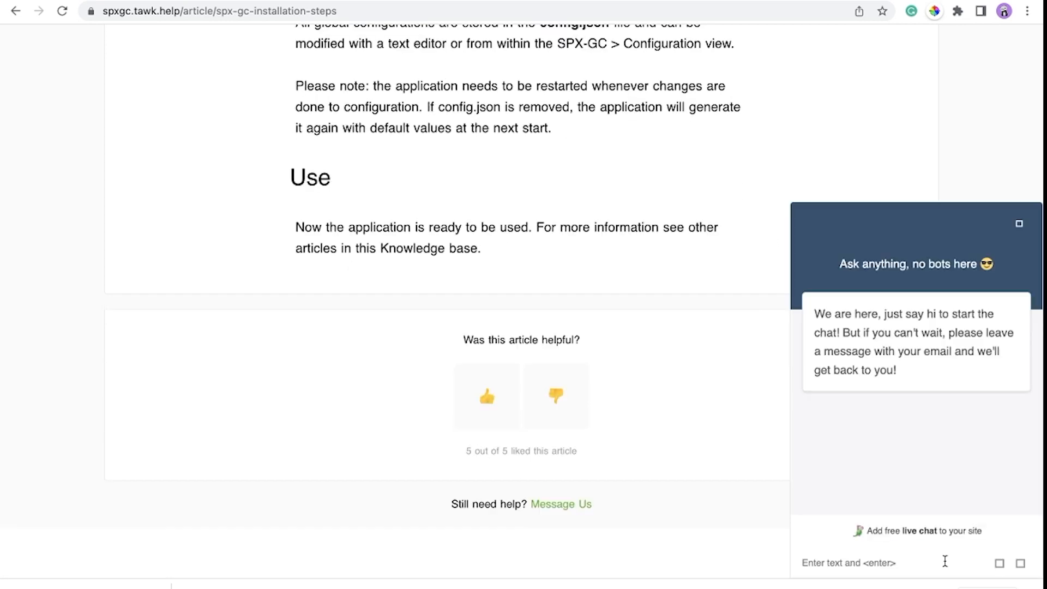